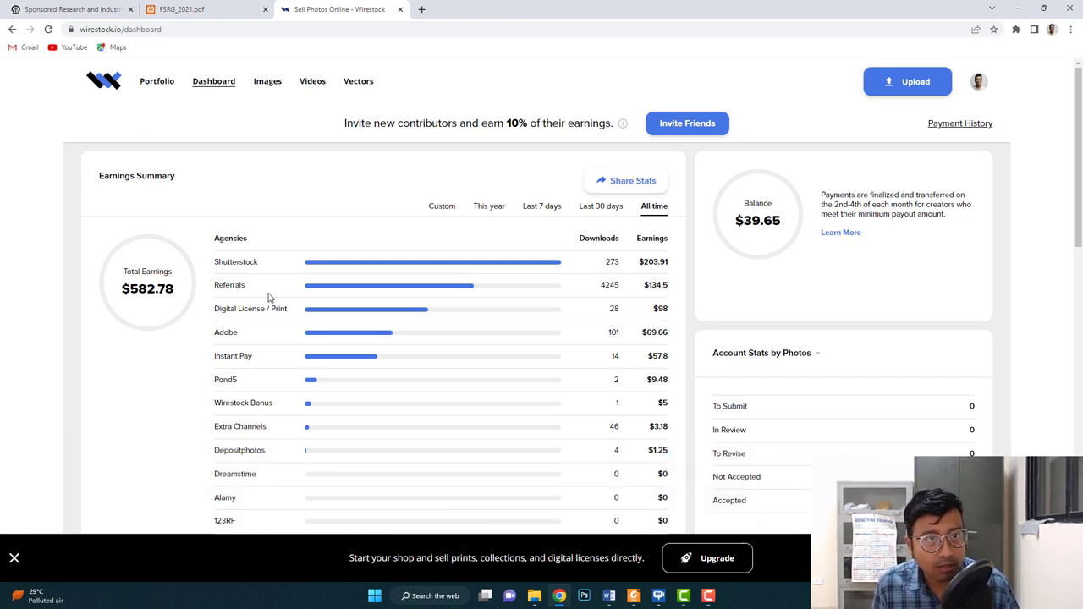
mouse_move(376, 103)
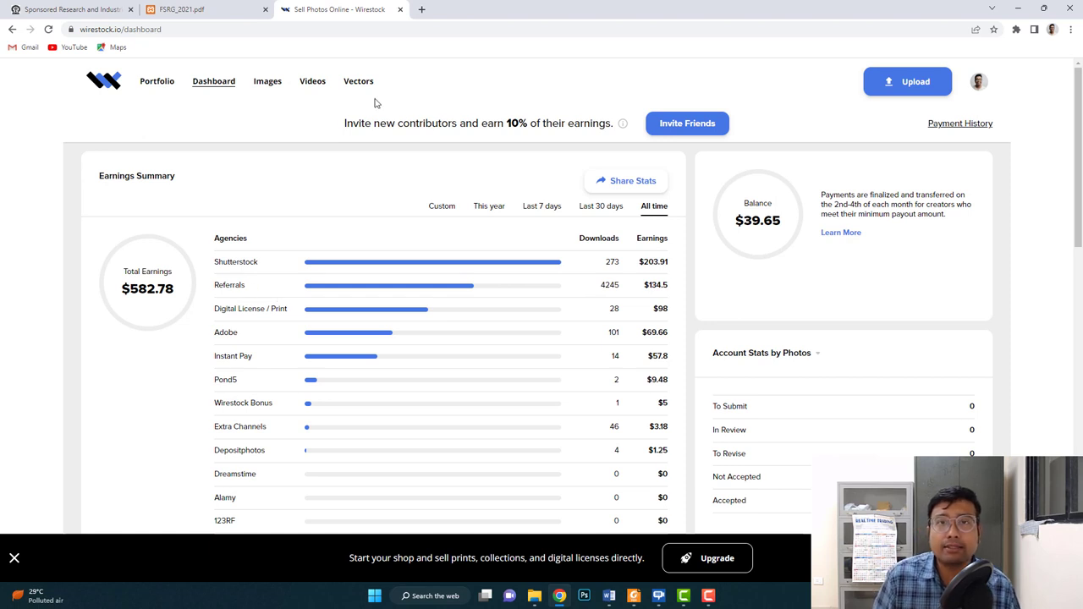
mouse_move(804, 218)
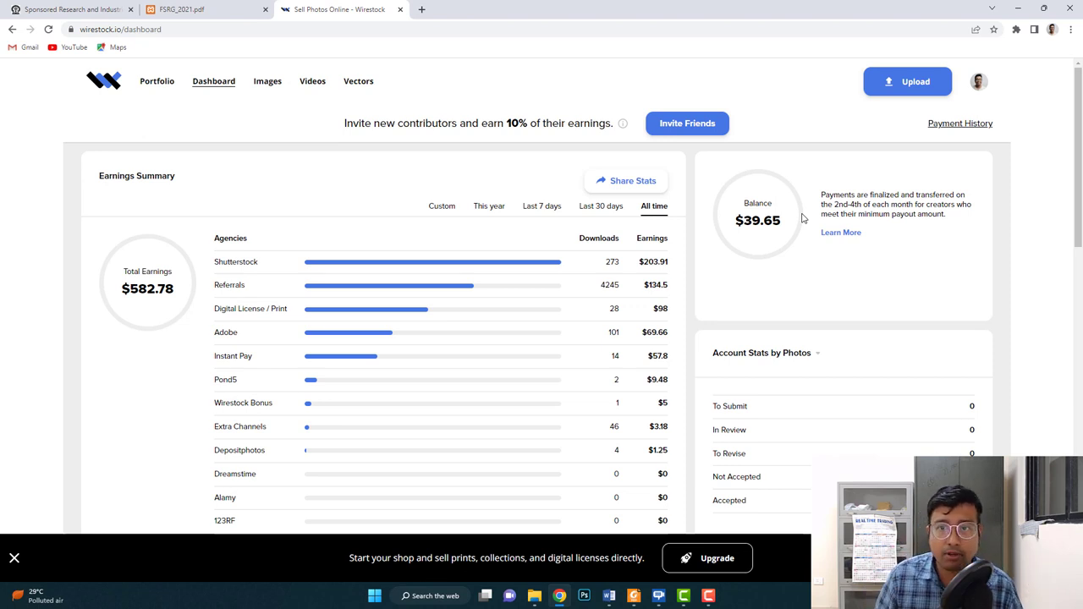
- Open the full Earnings by Photos list from the dashboard's See Details link
scroll(down, 3)
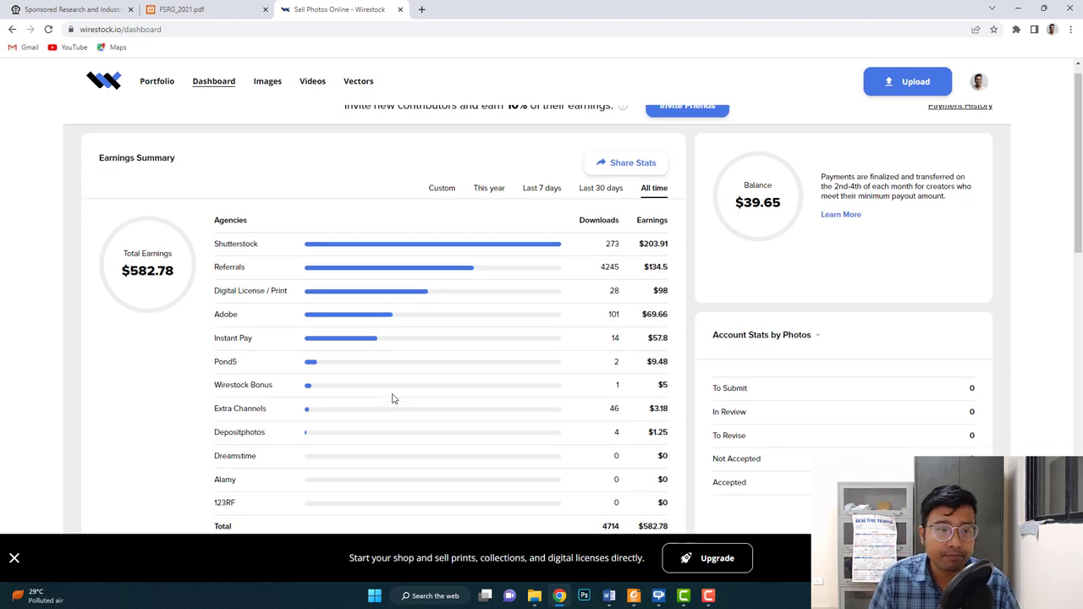
scroll(down, 3)
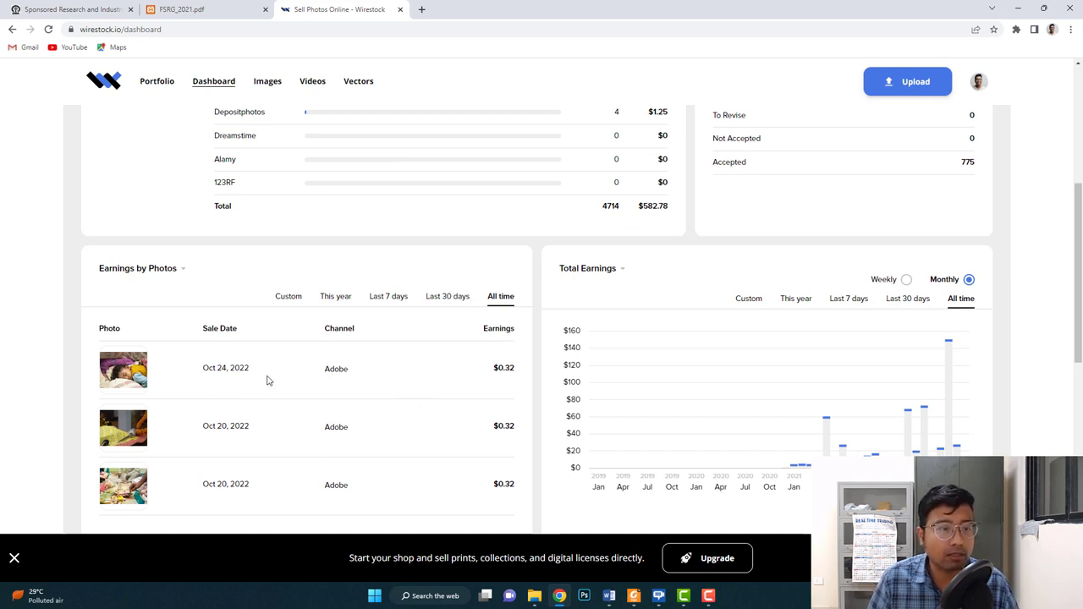
mouse_move(250, 423)
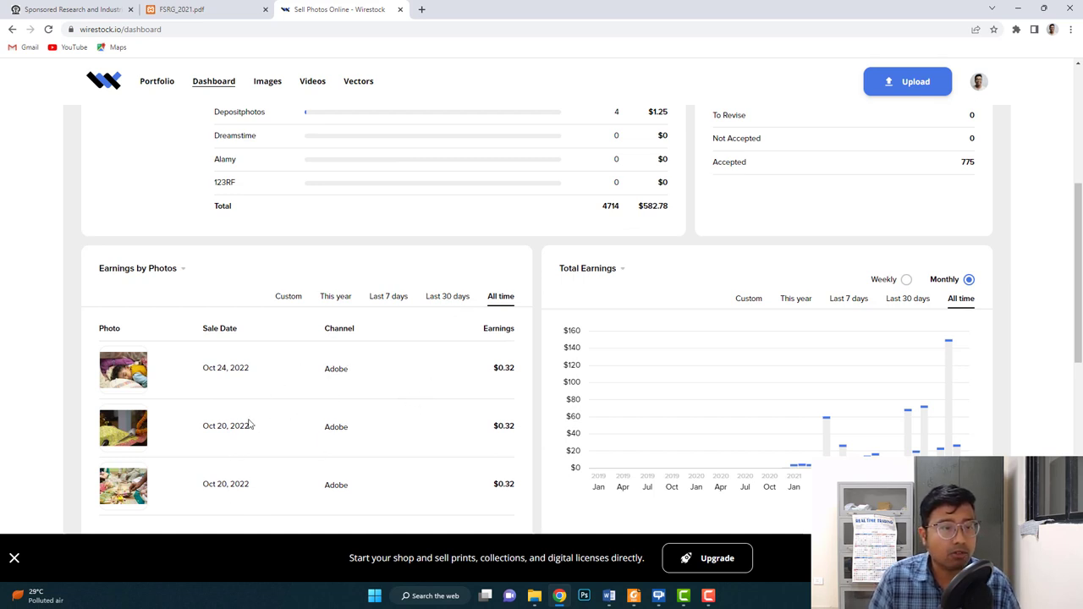
scroll(down, 3)
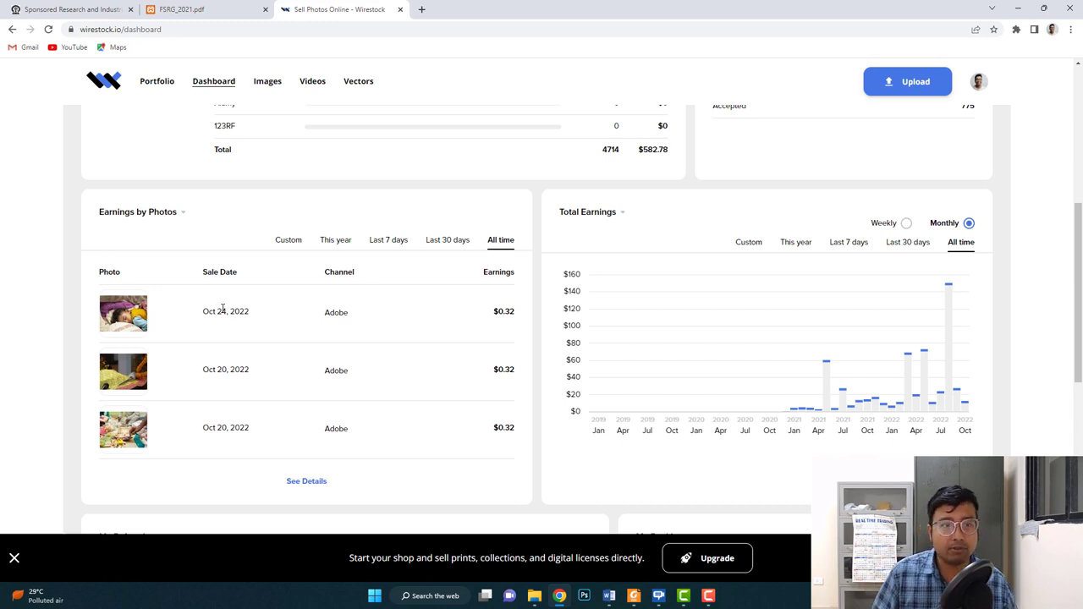
mouse_move(312, 301)
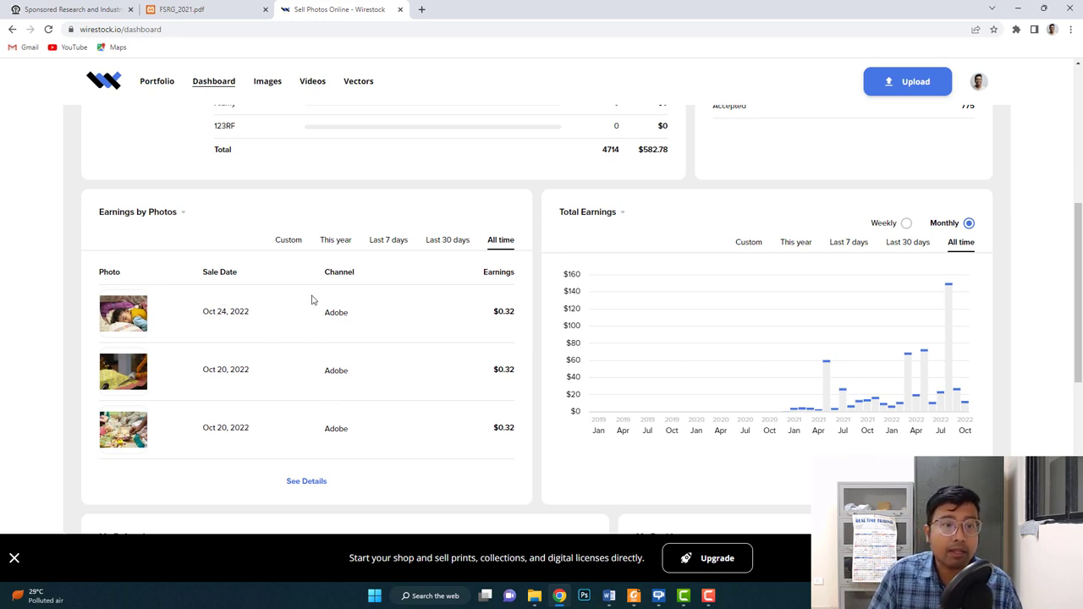
mouse_move(318, 451)
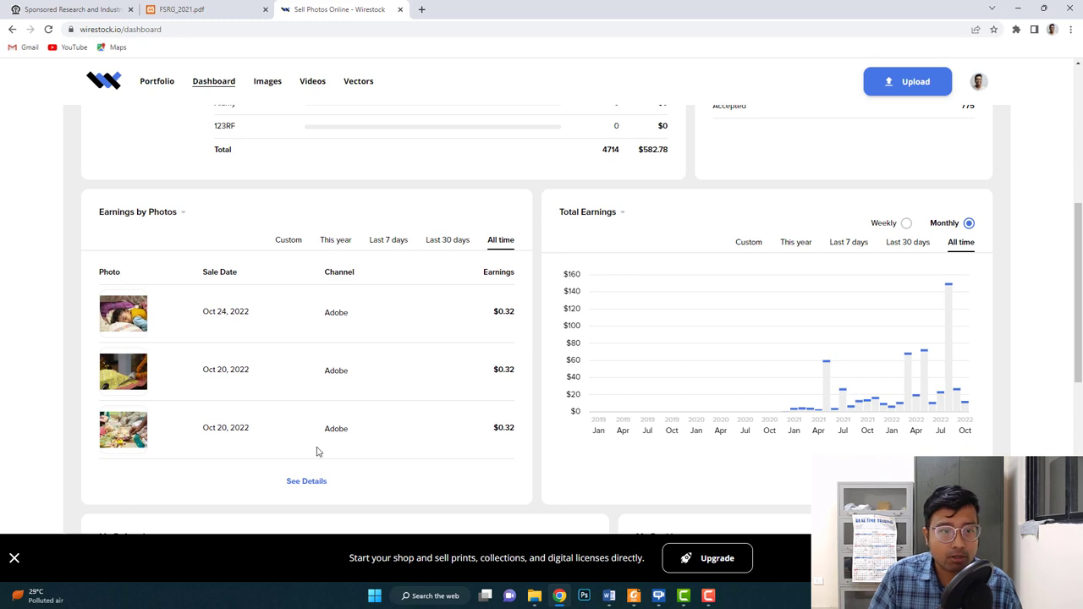
click(306, 481)
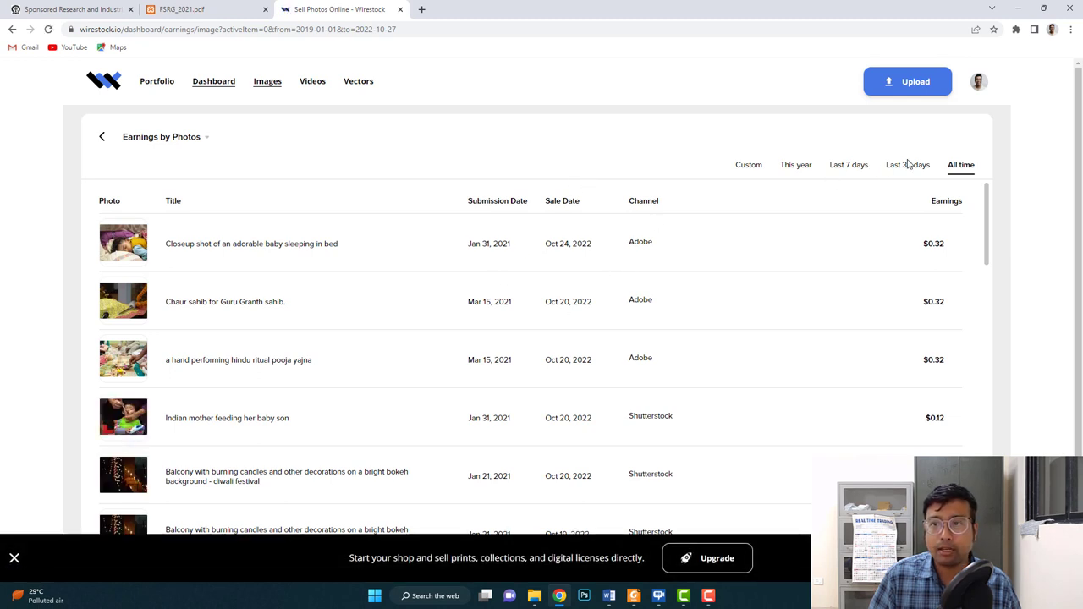
- Filter photo earnings to the Last 30 days and scroll through the sales list
click(907, 165)
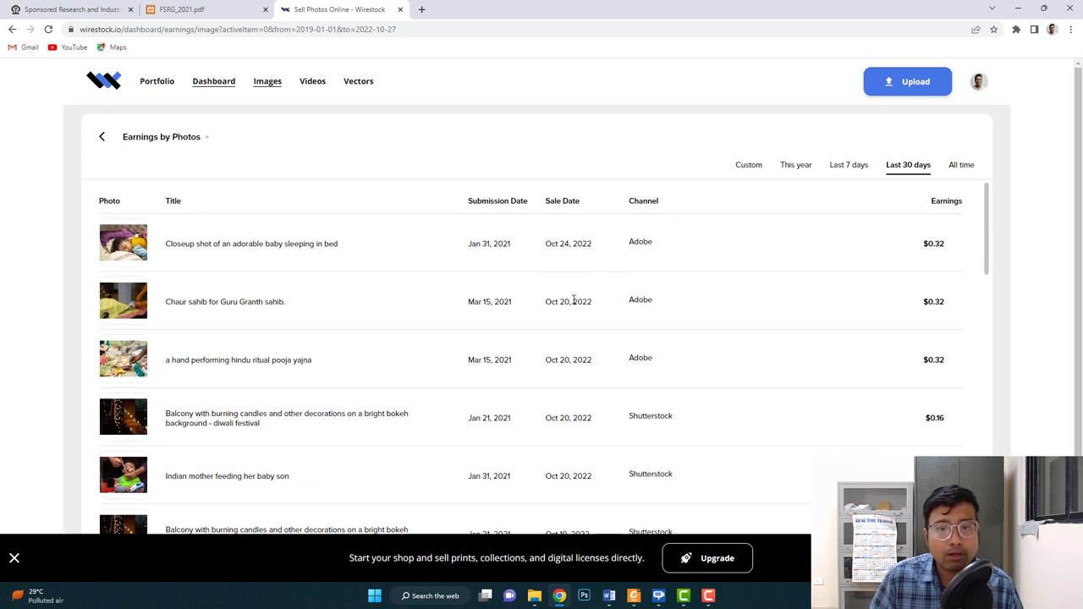
scroll(down, 3)
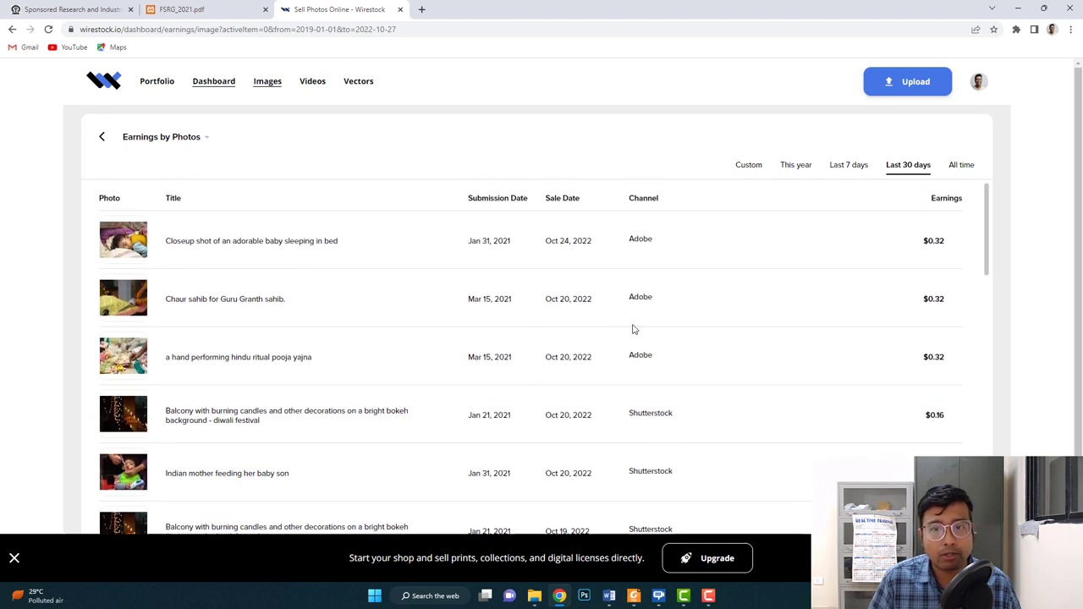
scroll(down, 3)
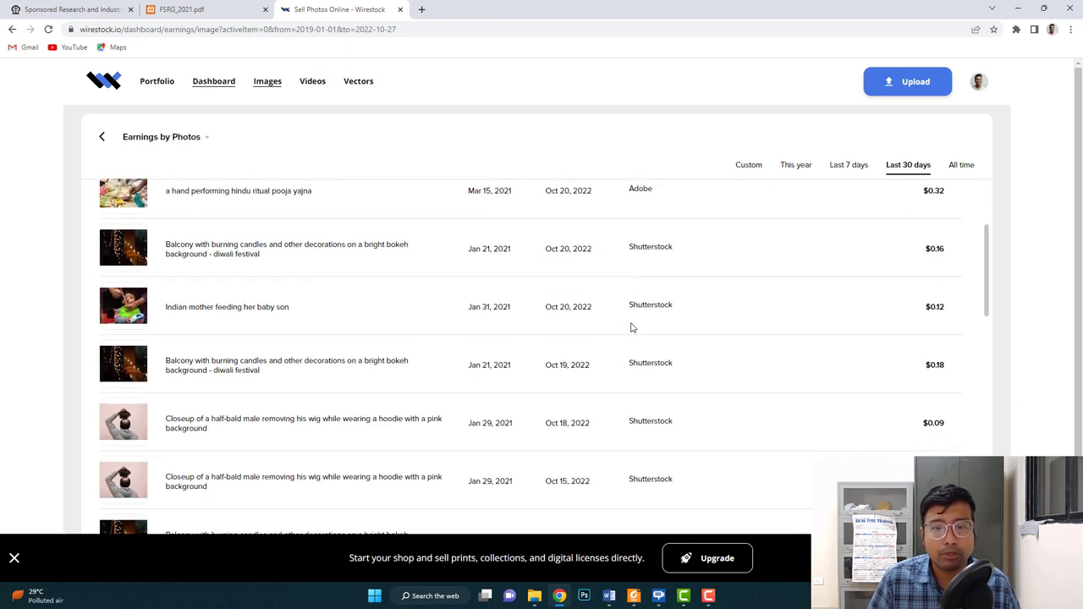
scroll(down, 3)
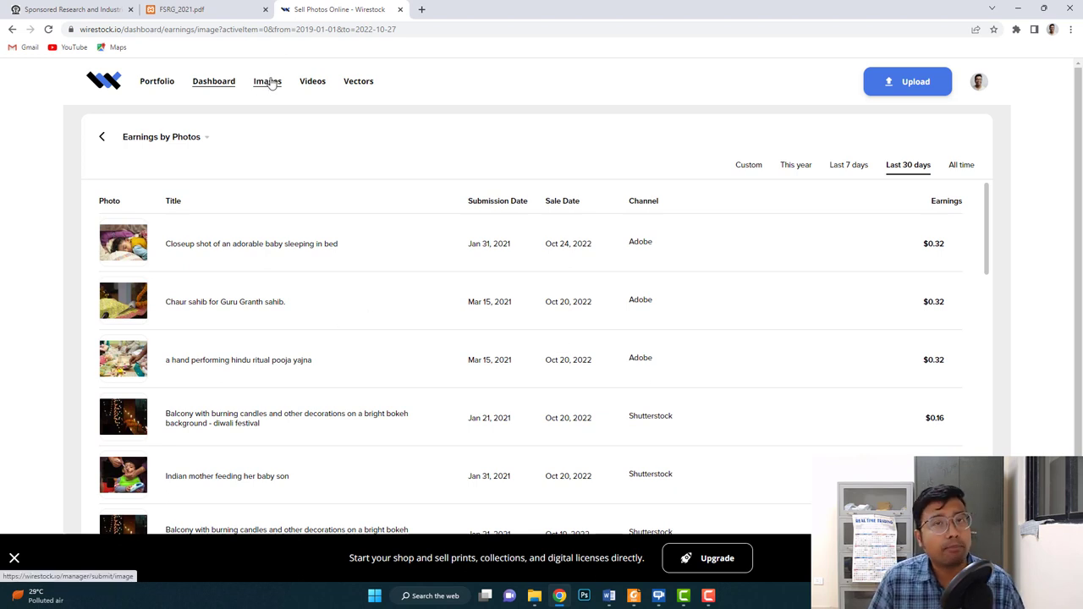
mouse_move(267, 85)
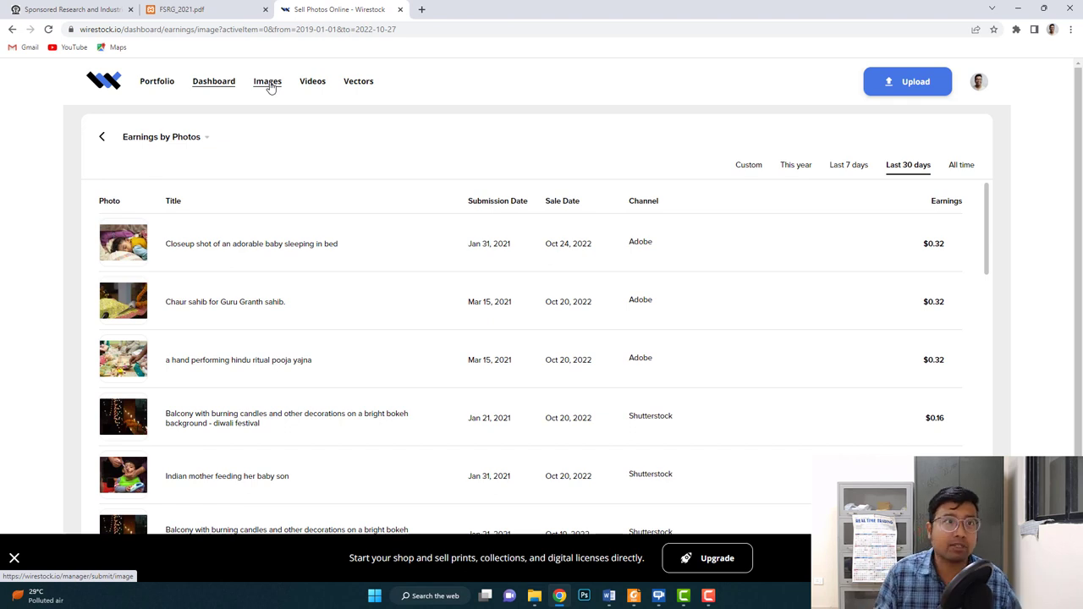
- Go to the Images section and show the Accepted tab with 775 photos
click(268, 81)
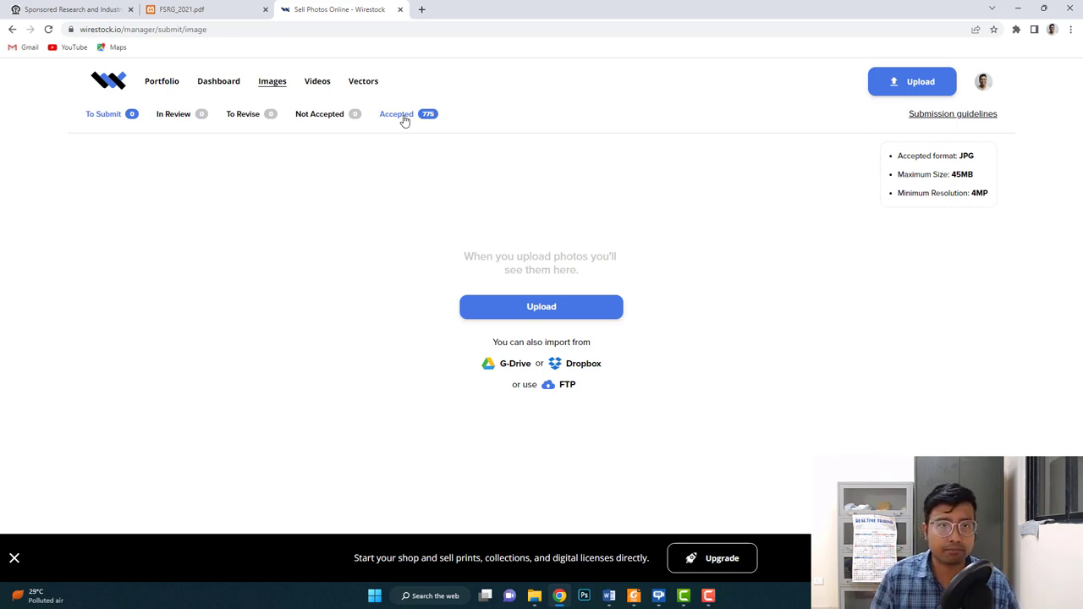
click(396, 113)
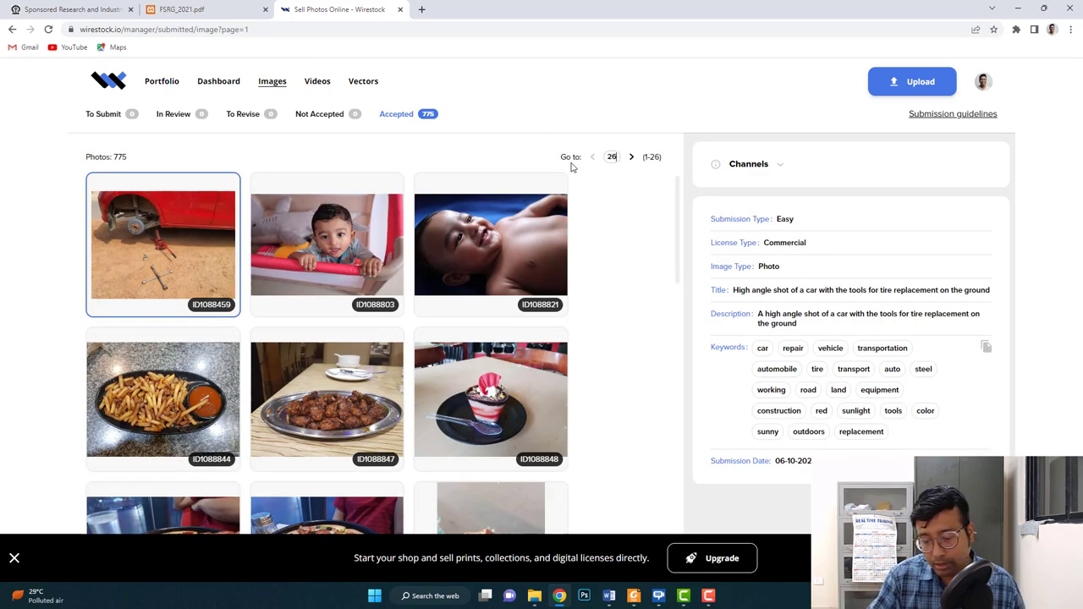
- Jump to page 26 of accepted photos and view the smiling baby boy photo's metadata
click(631, 156)
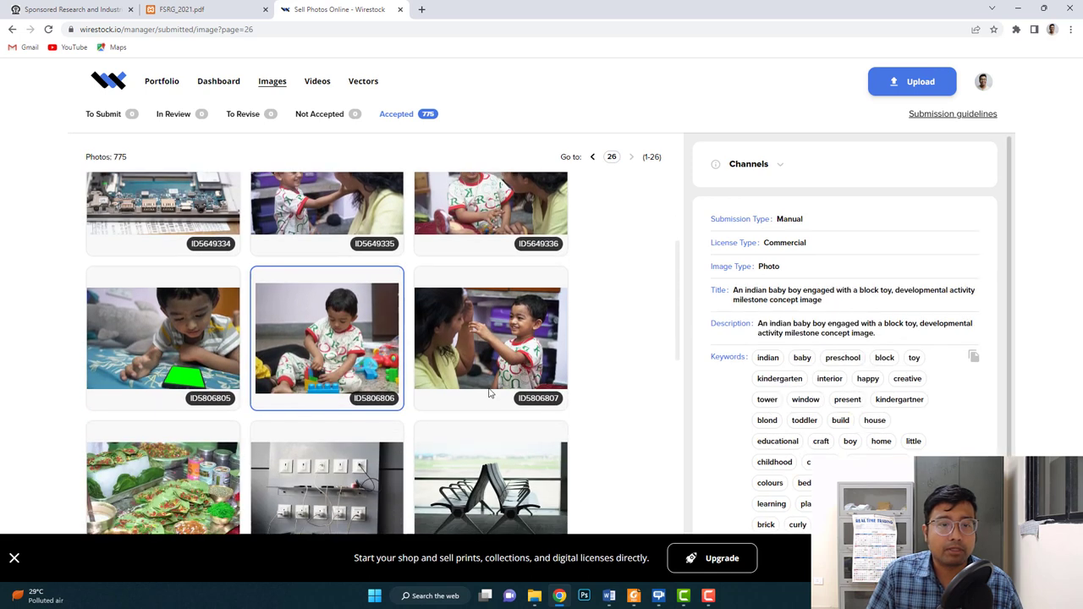
click(491, 330)
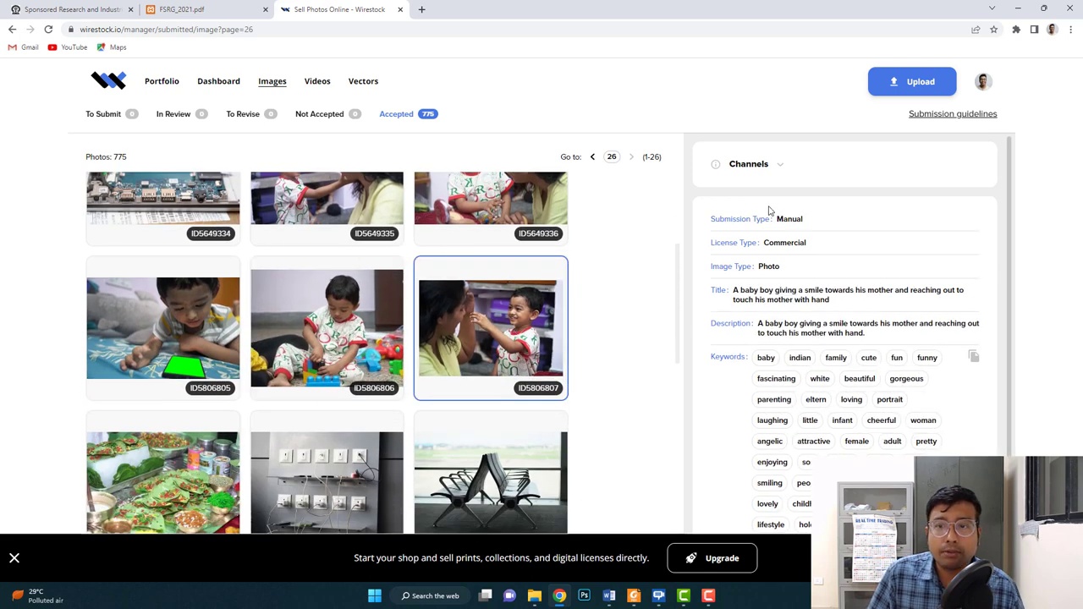
mouse_move(744, 206)
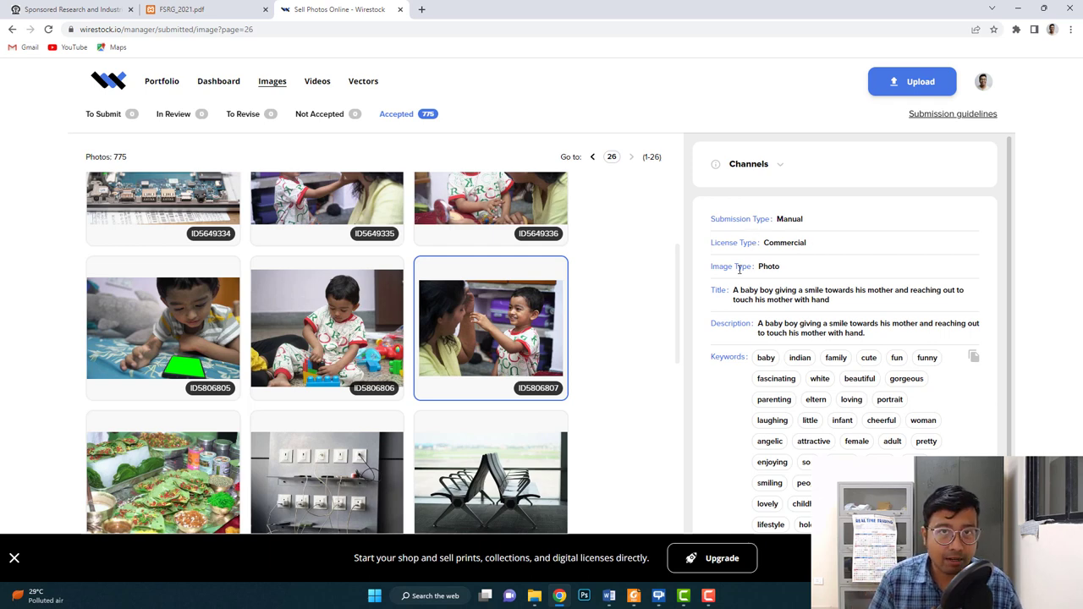
scroll(down, 3)
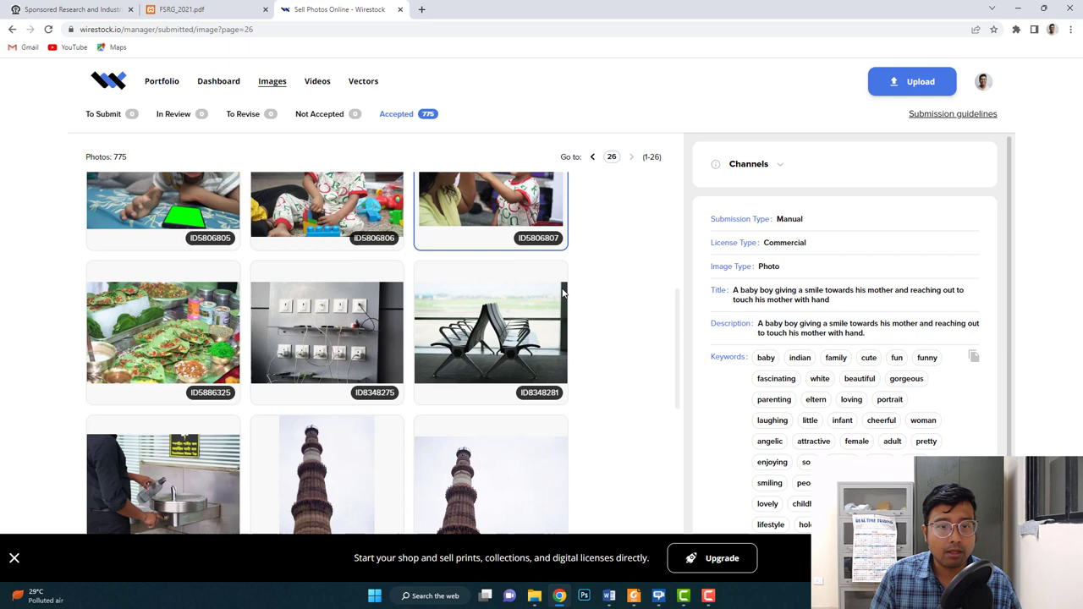
- View details of the airport chairs, second Qutub Minar and ID8348362 photos, which lack metadata
click(491, 369)
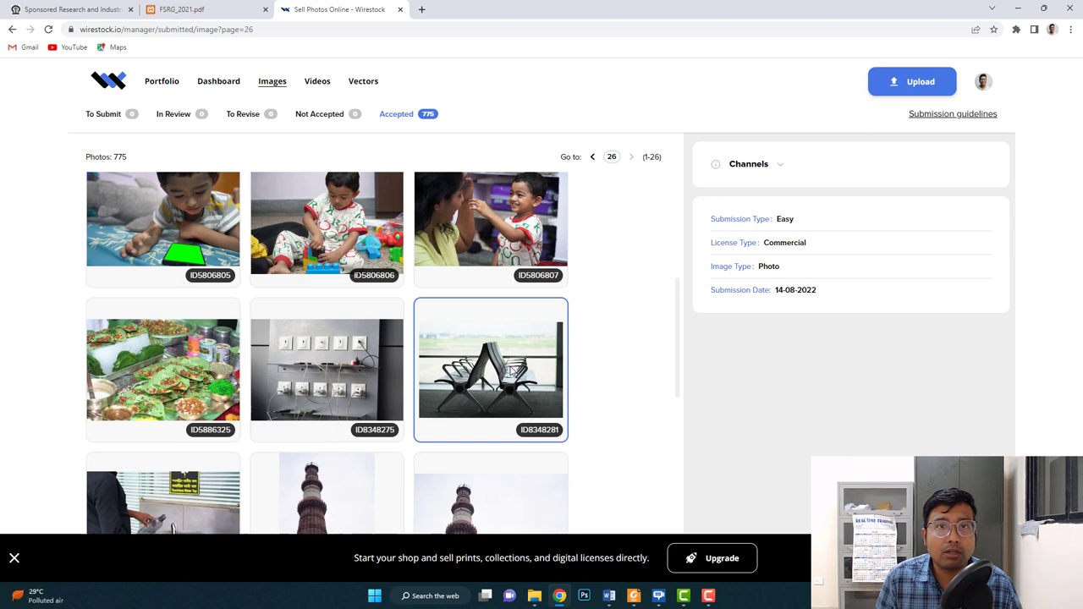
scroll(down, 3)
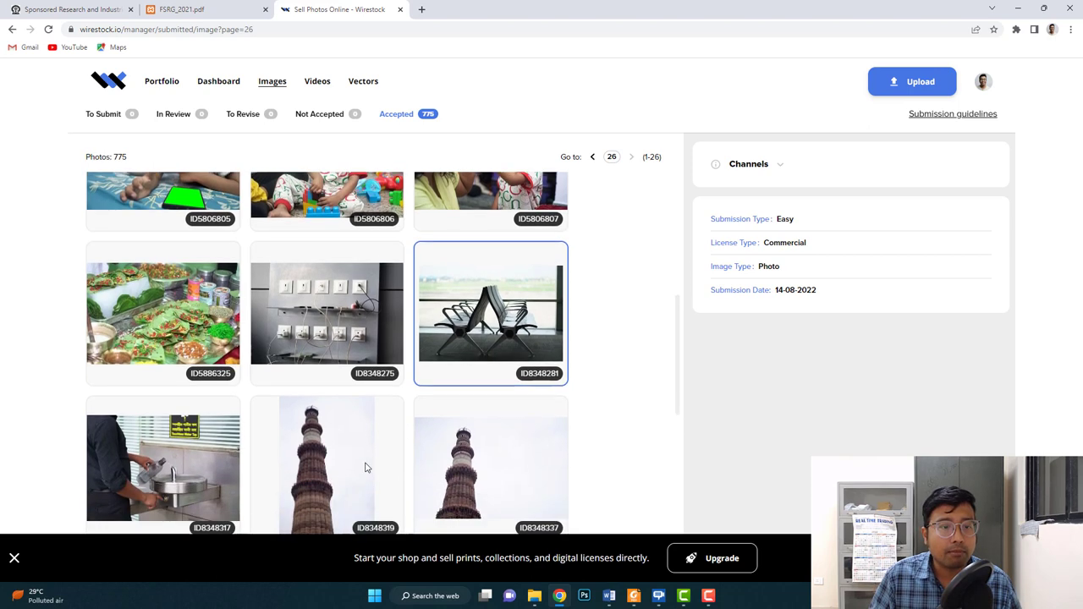
click(491, 465)
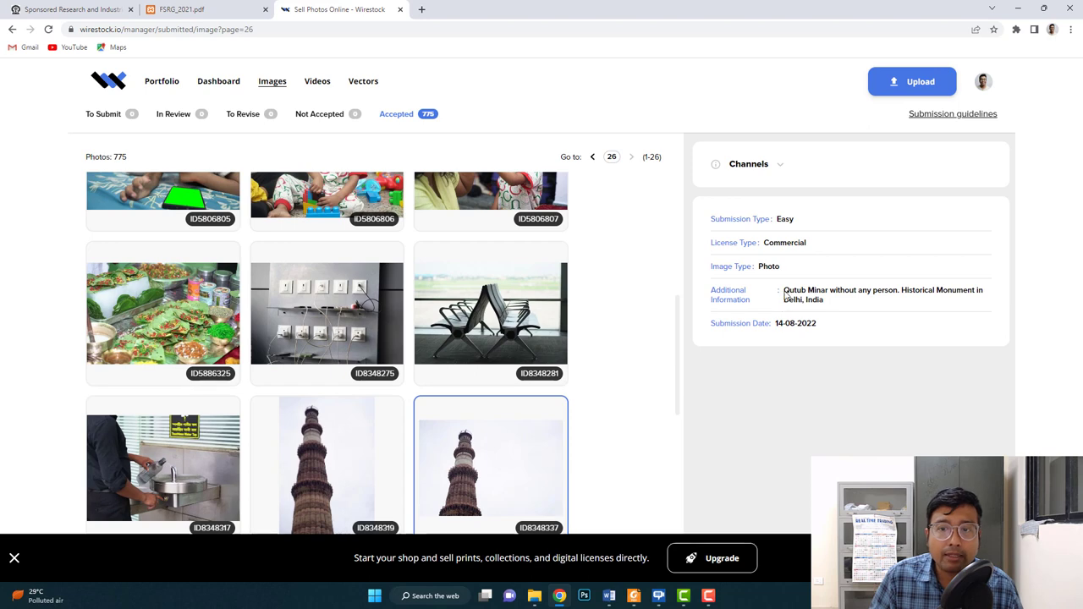
scroll(down, 3)
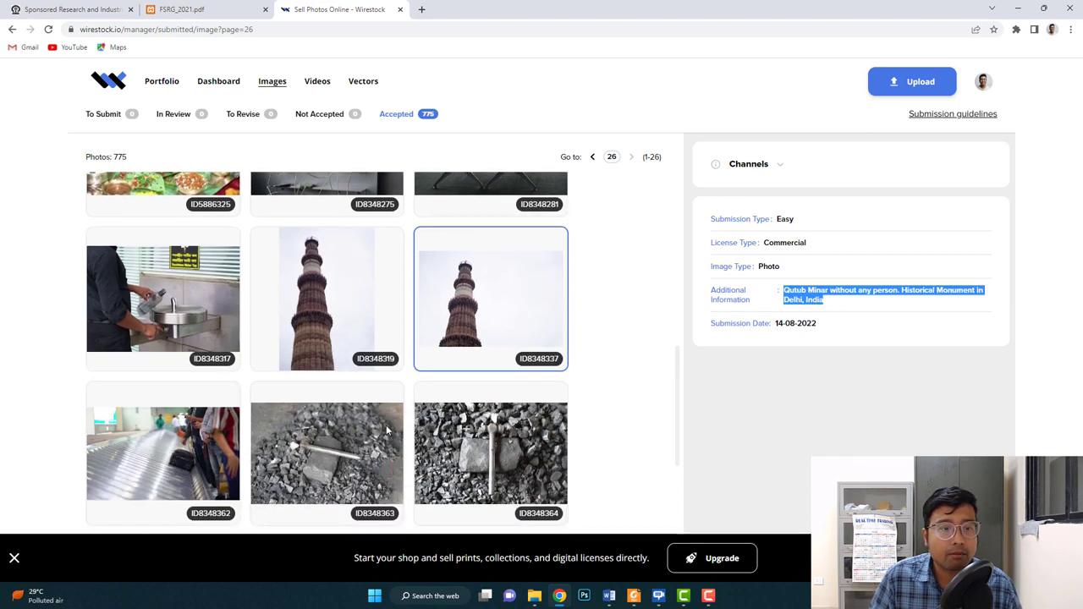
click(163, 454)
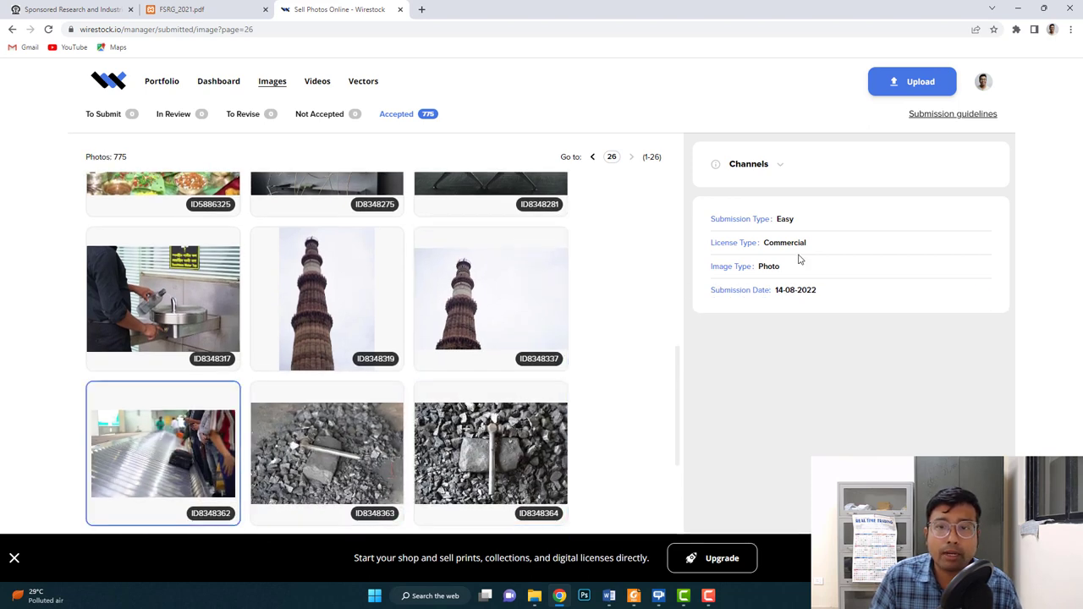
mouse_move(772, 277)
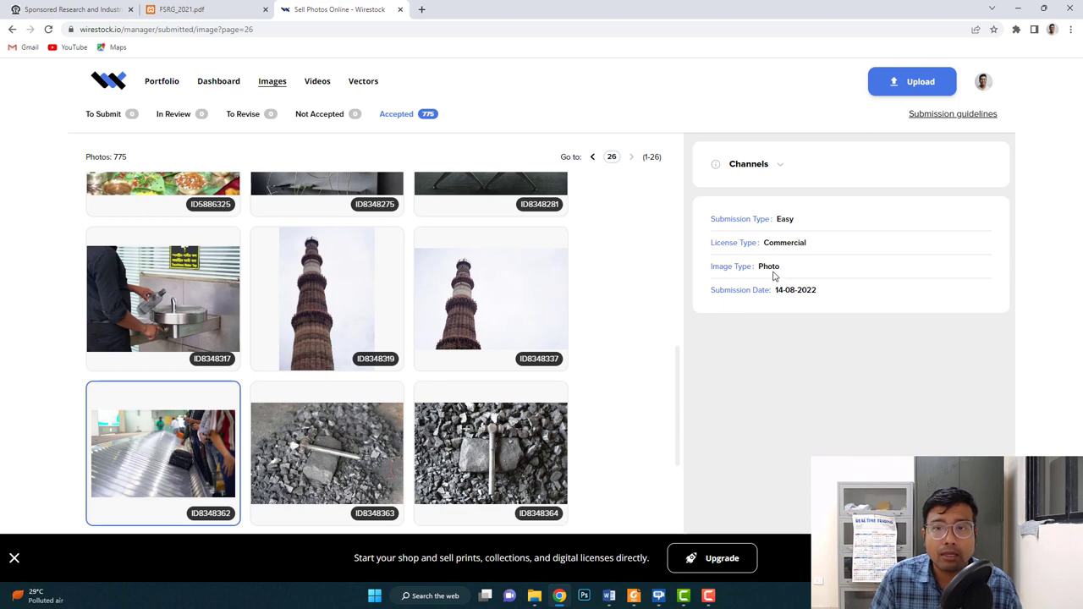
scroll(down, 3)
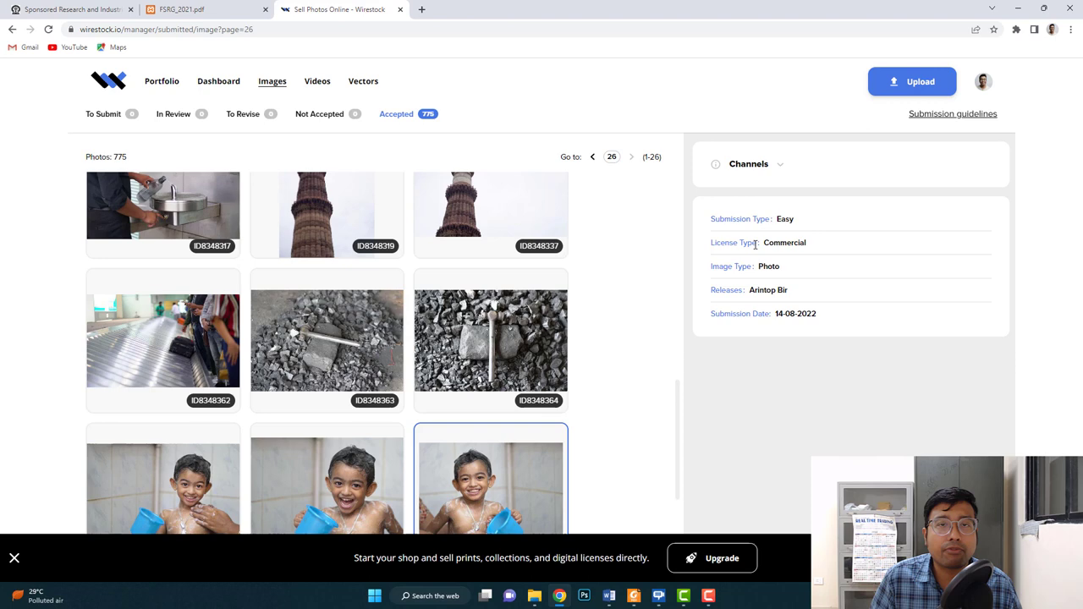
scroll(down, 3)
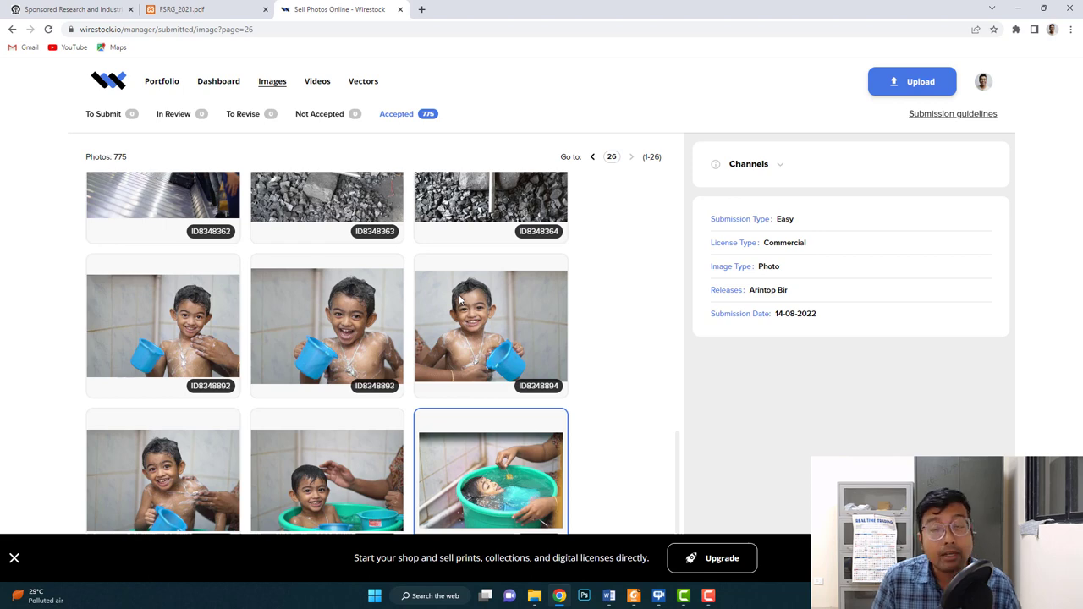
mouse_move(599, 168)
text(5)
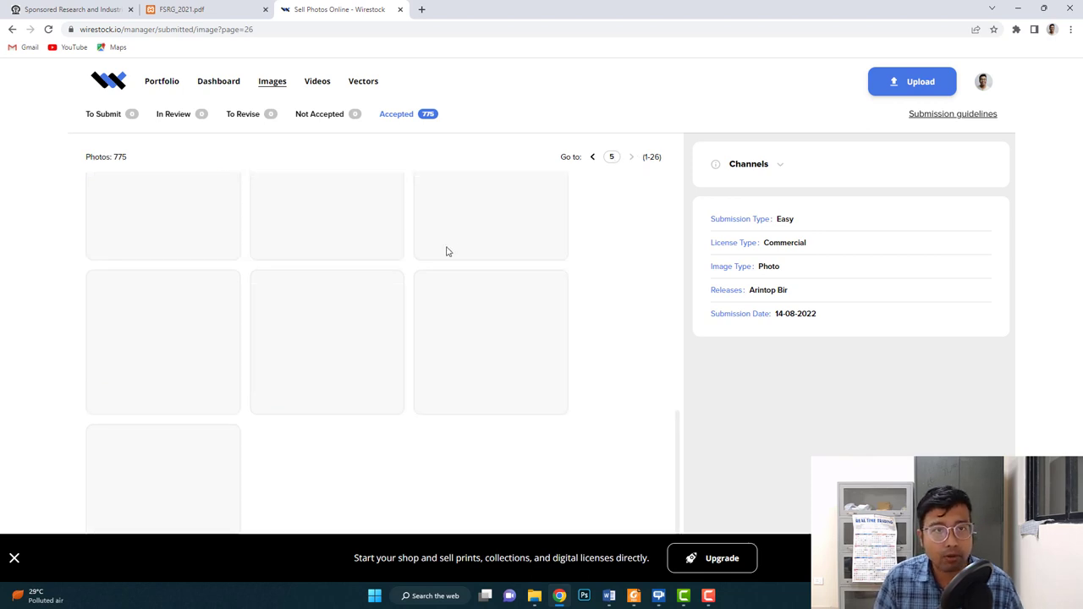
- Go to page 5 and select the masked woman photo's full title text
click(631, 156)
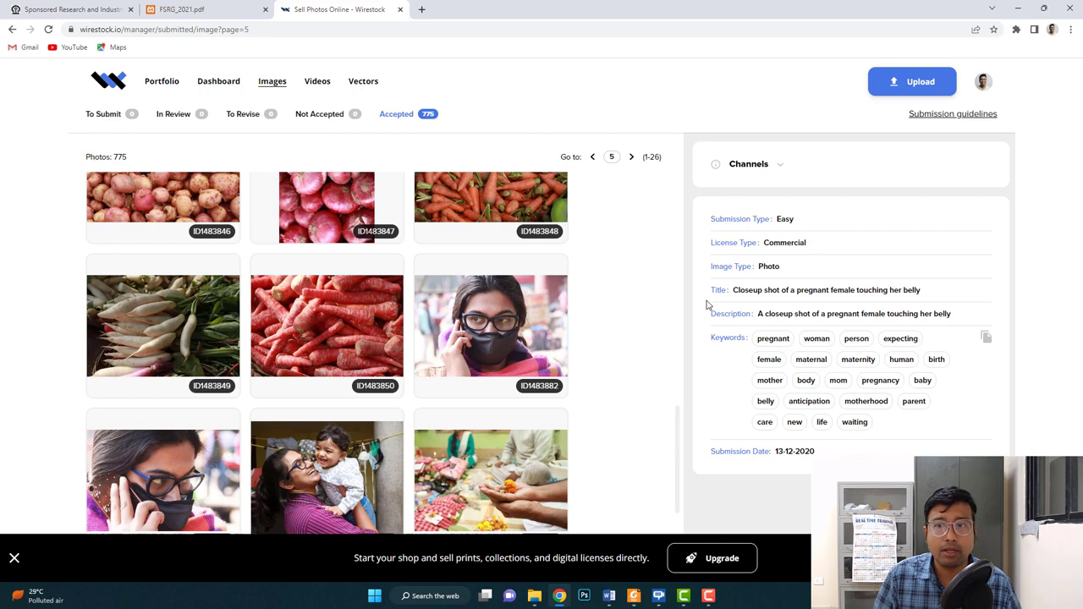
scroll(down, 3)
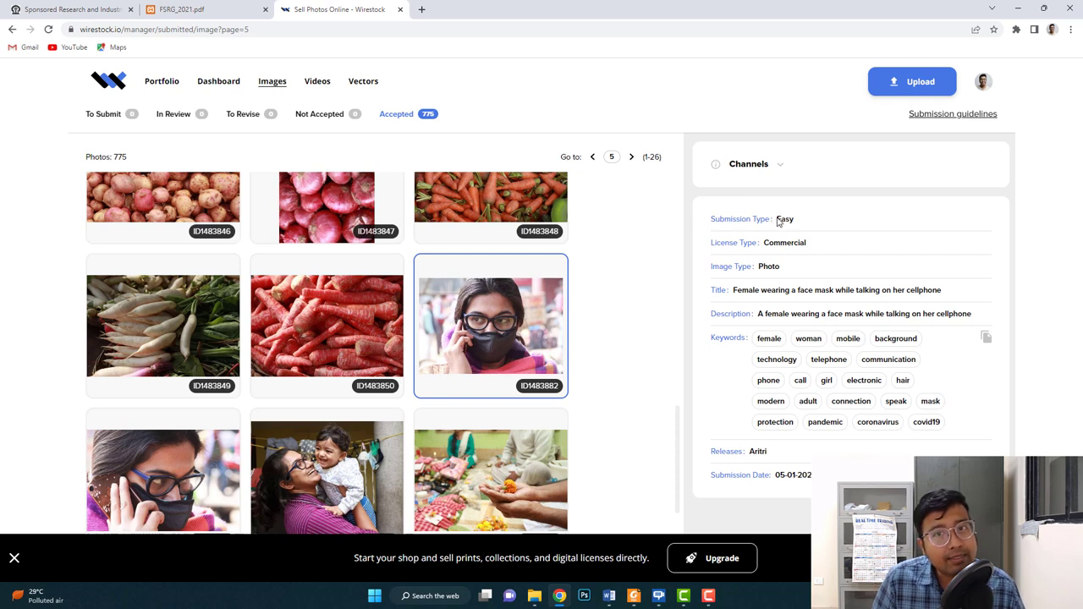
mouse_move(477, 342)
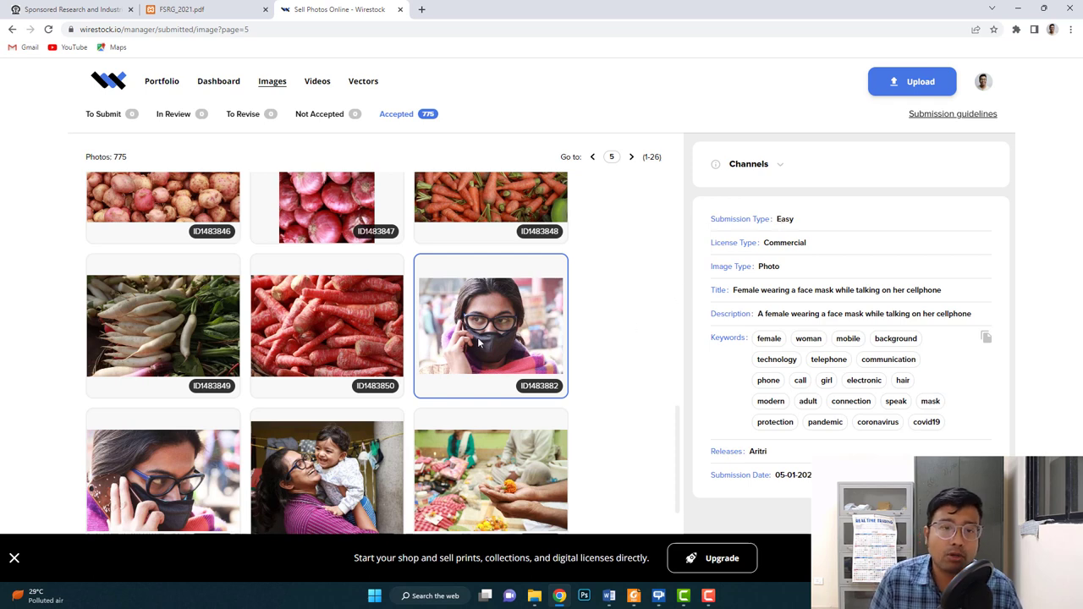
mouse_move(636, 317)
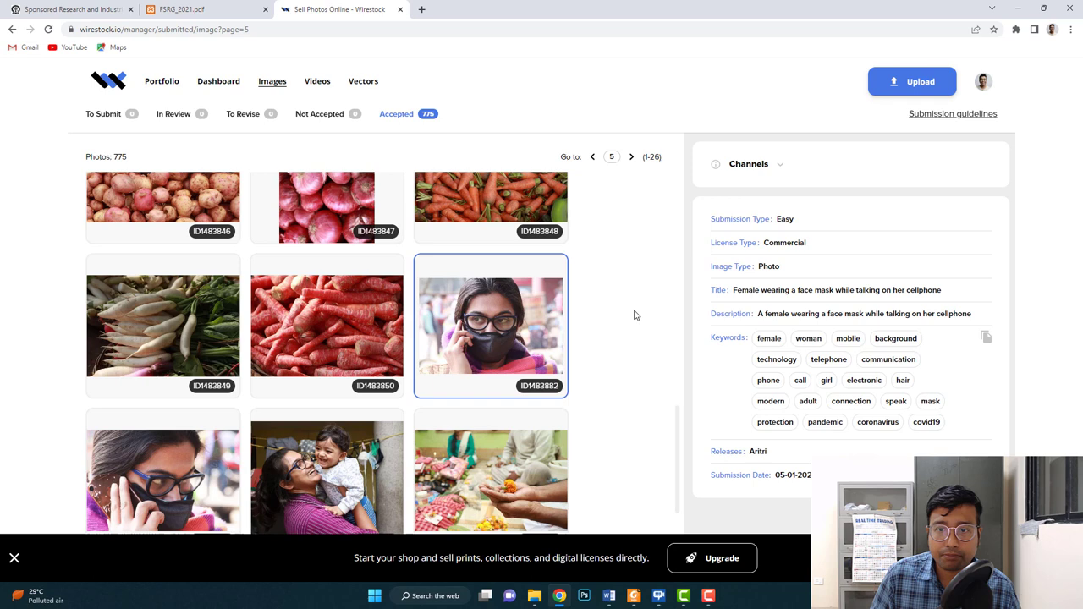
triple_click(836, 290)
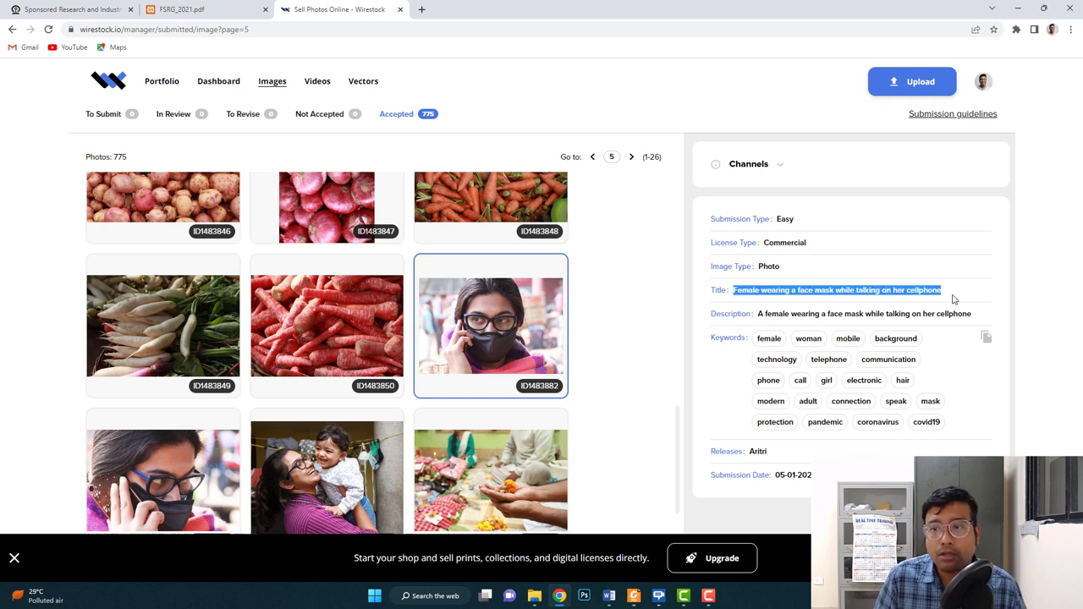
mouse_move(771, 325)
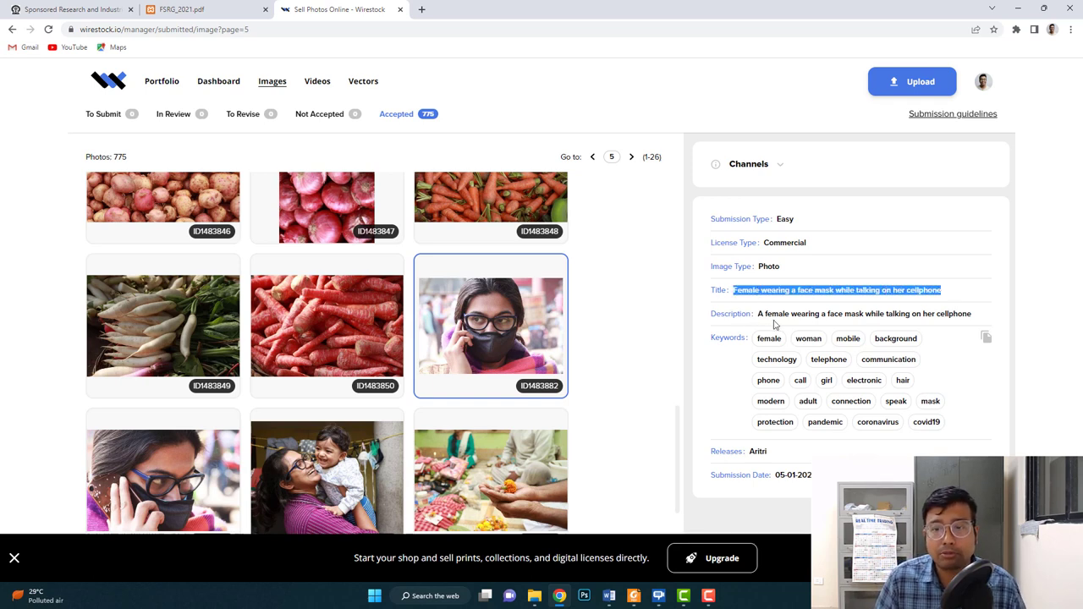
- Show details of the first pregnancy photo with its title, description and keywords
scroll(down, 3)
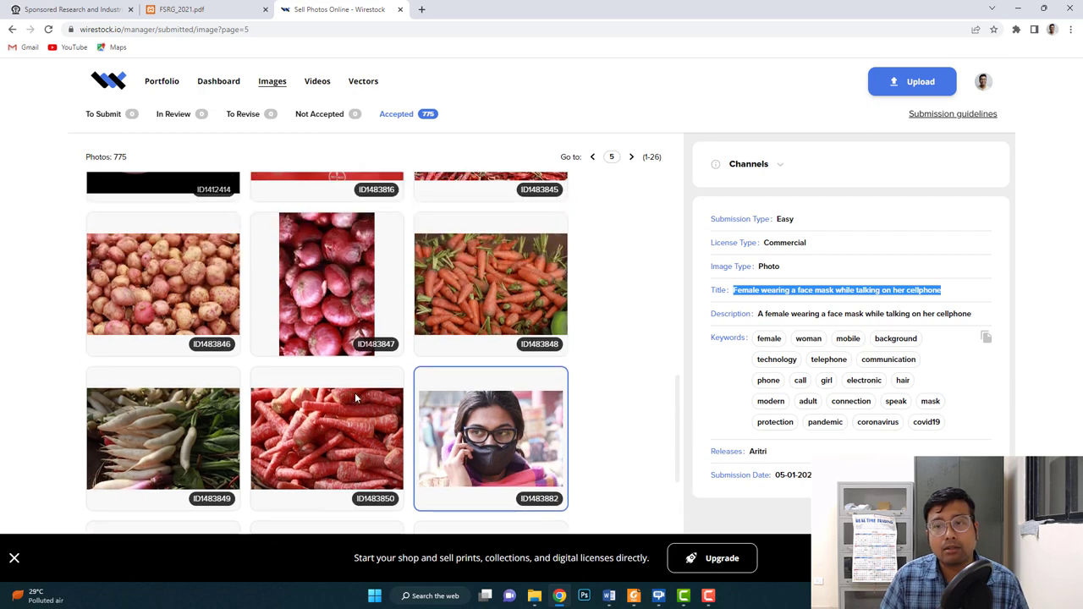
scroll(down, 3)
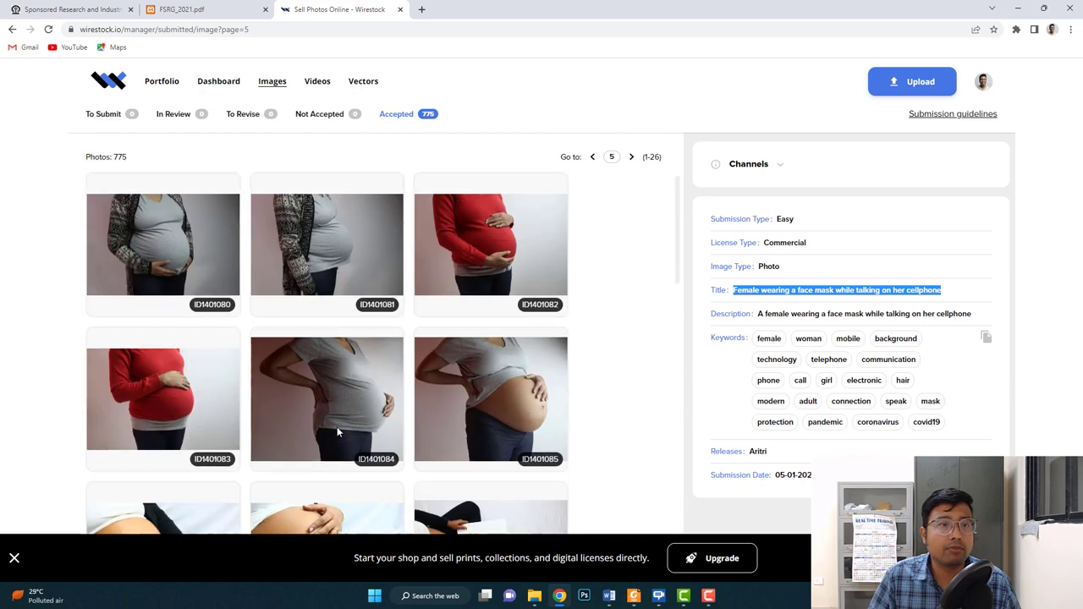
click(163, 244)
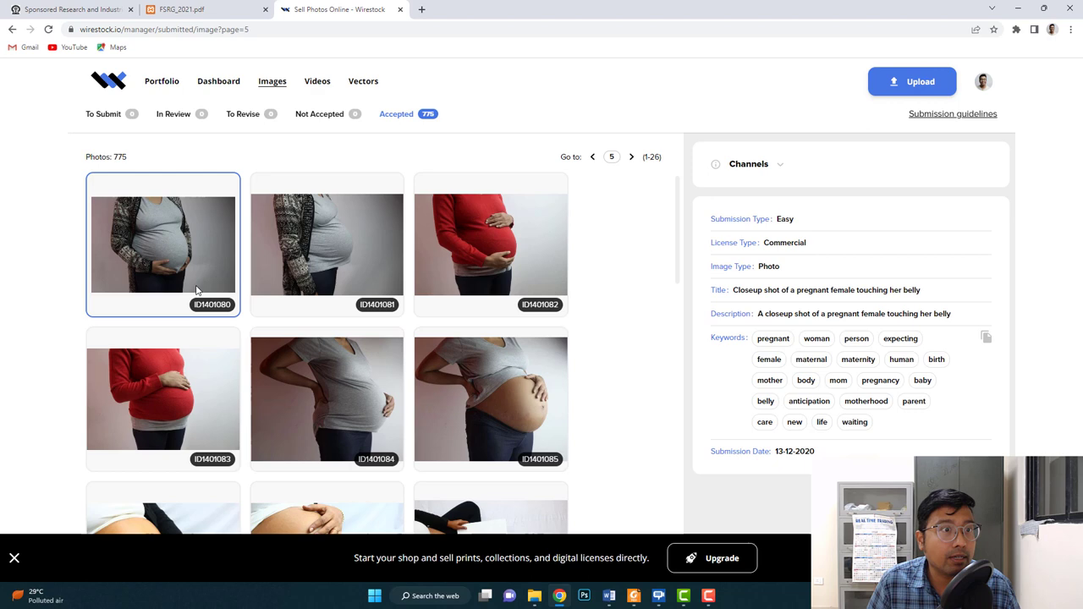
mouse_move(156, 206)
text(10)
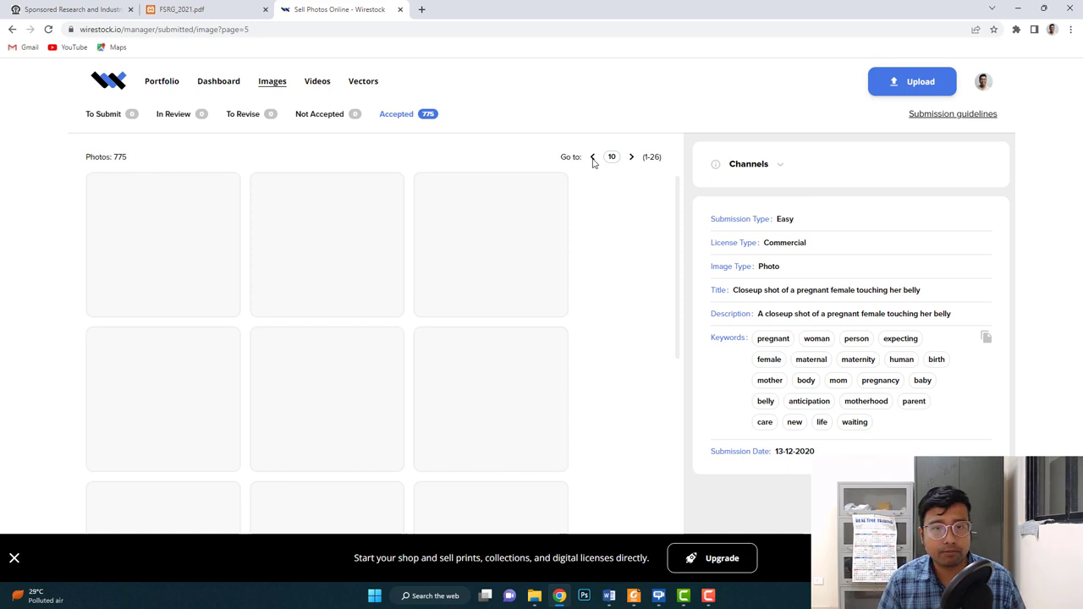
- Go to page 10 and view the Chhath Puja offerings photo's title, description and keywords
click(631, 155)
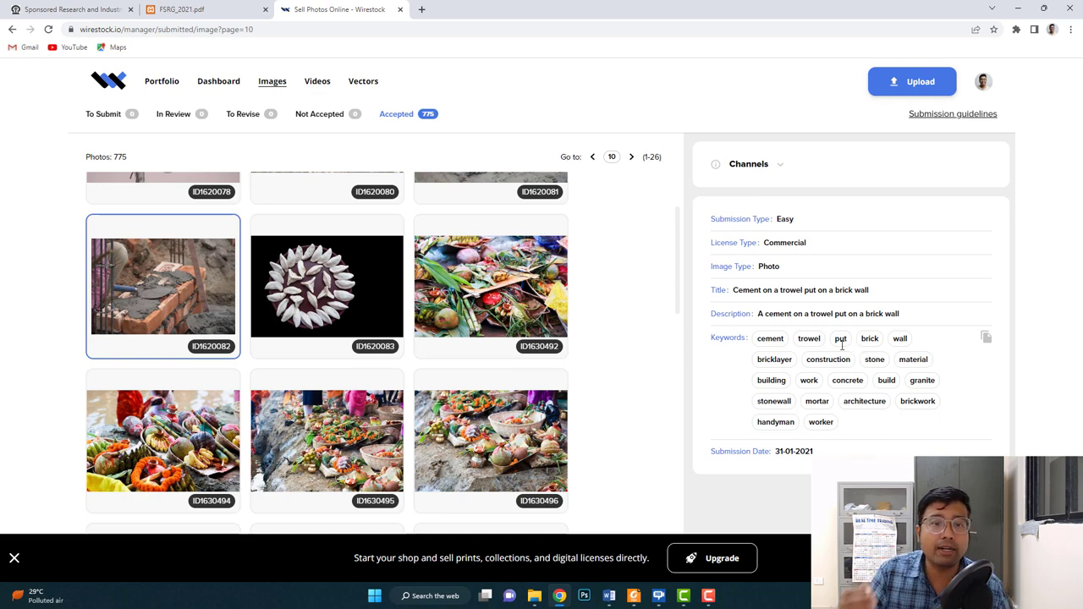
scroll(down, 3)
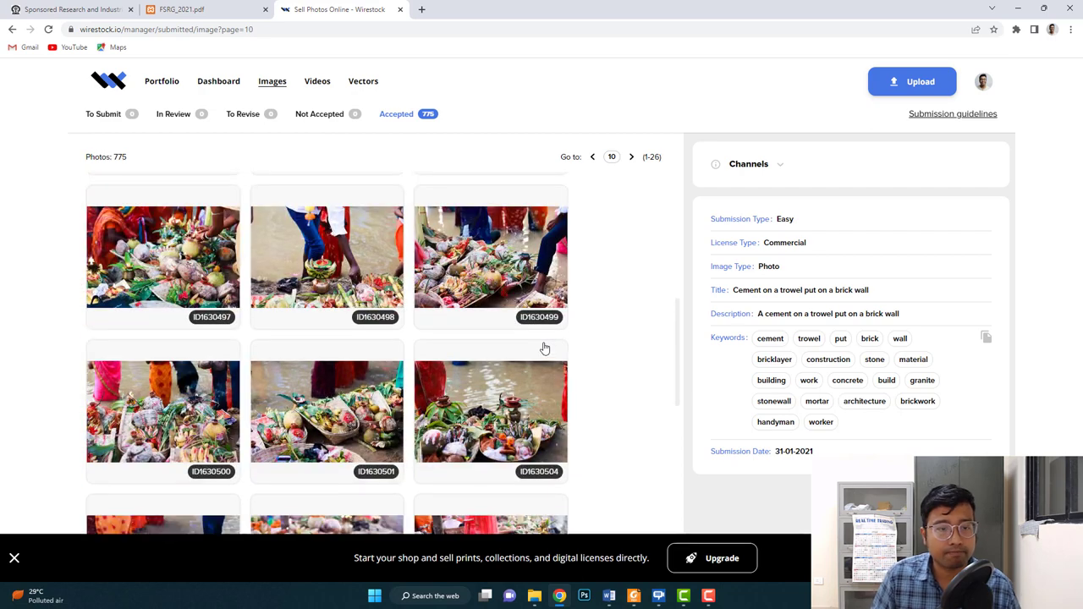
click(491, 257)
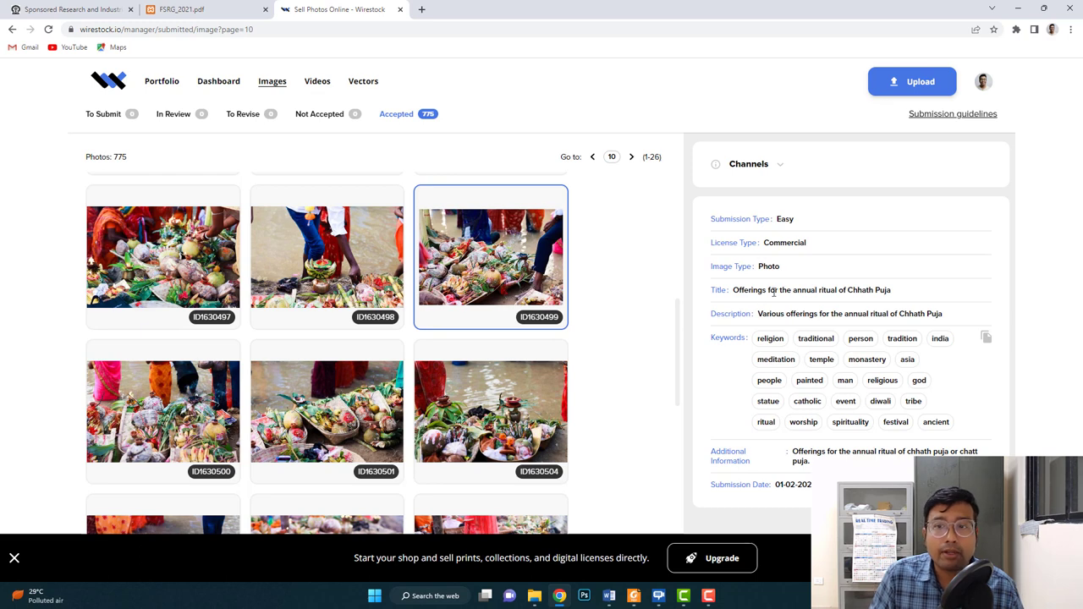
mouse_move(890, 290)
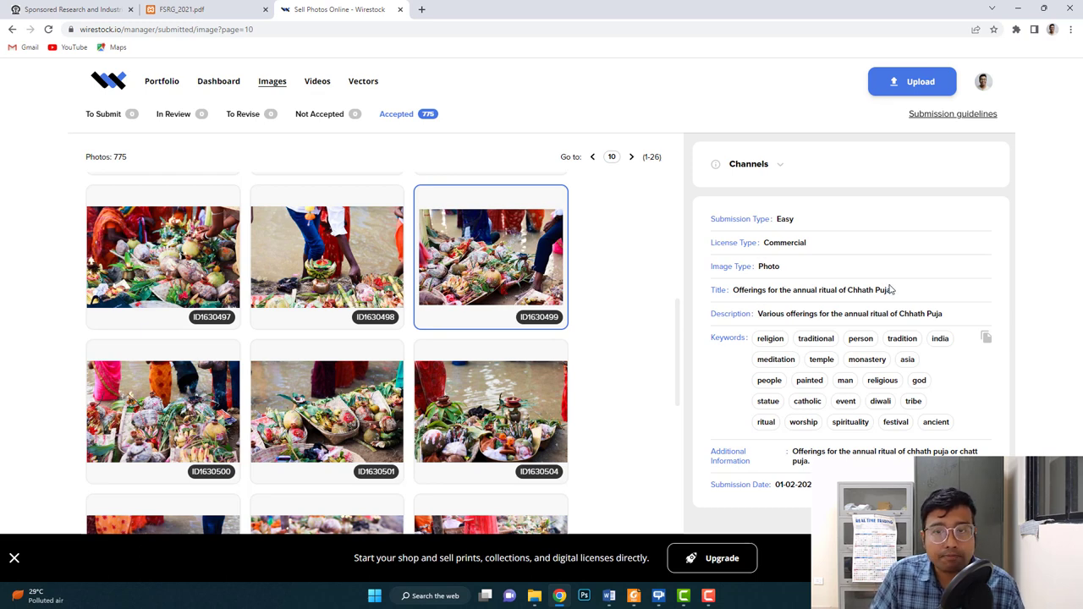
scroll(down, 3)
text(15)
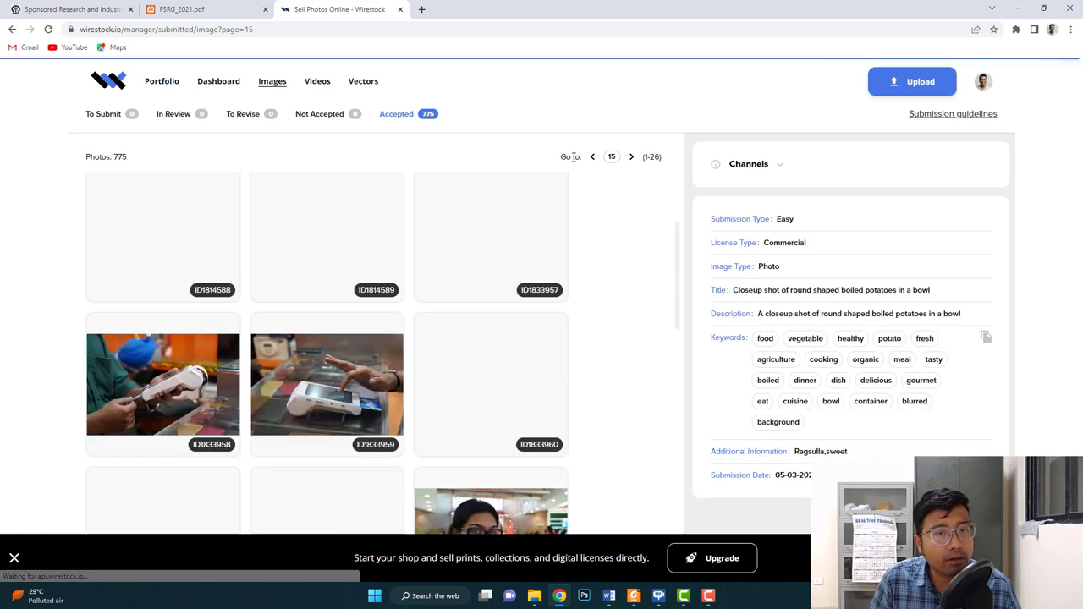
- Show the card reader photo's full metadata on page 15
click(327, 382)
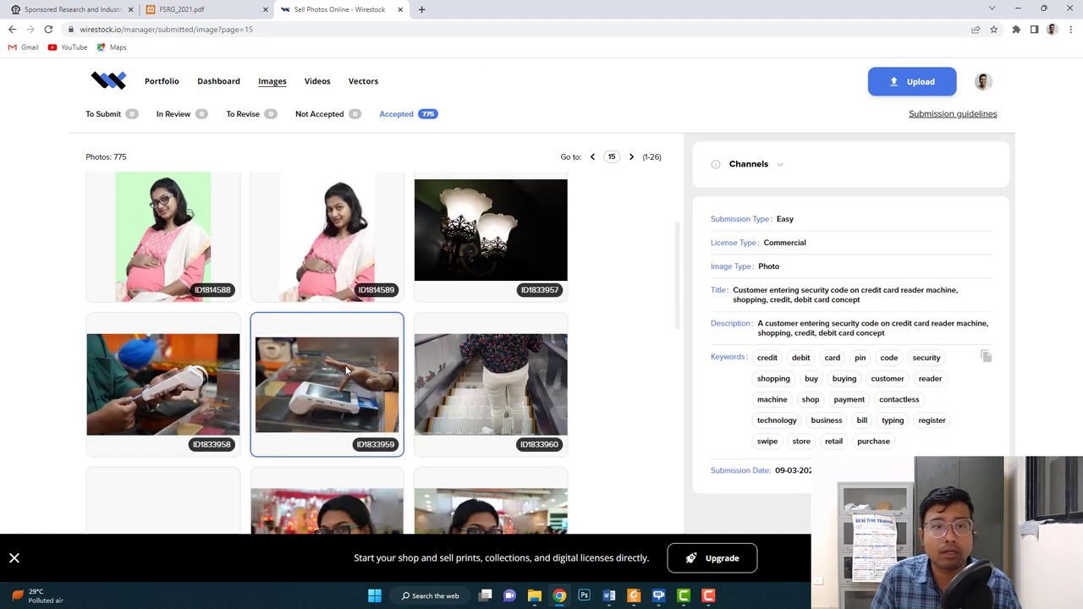
scroll(down, 3)
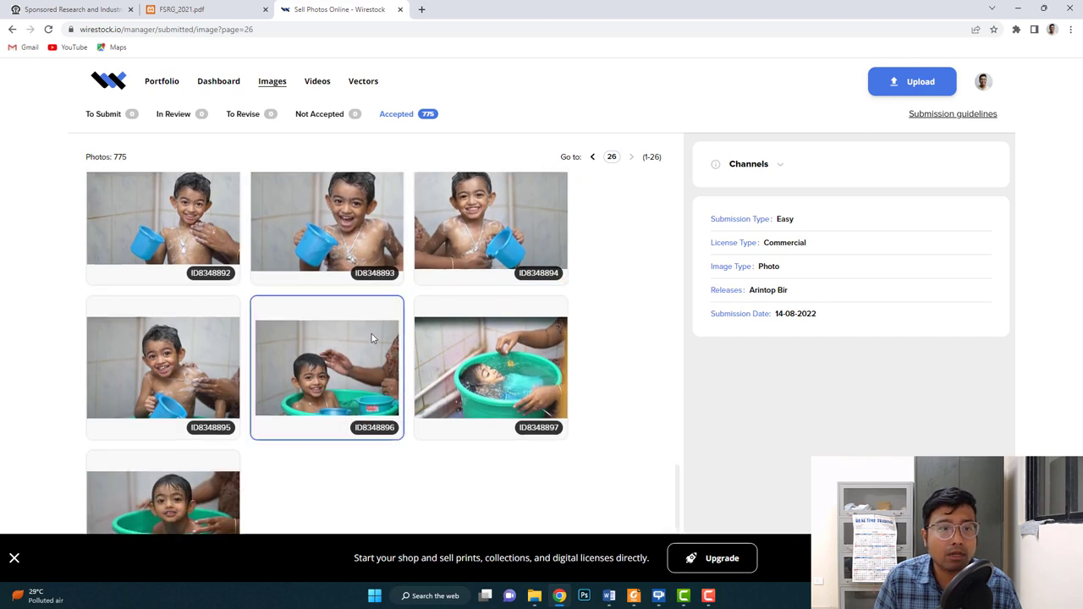
click(326, 218)
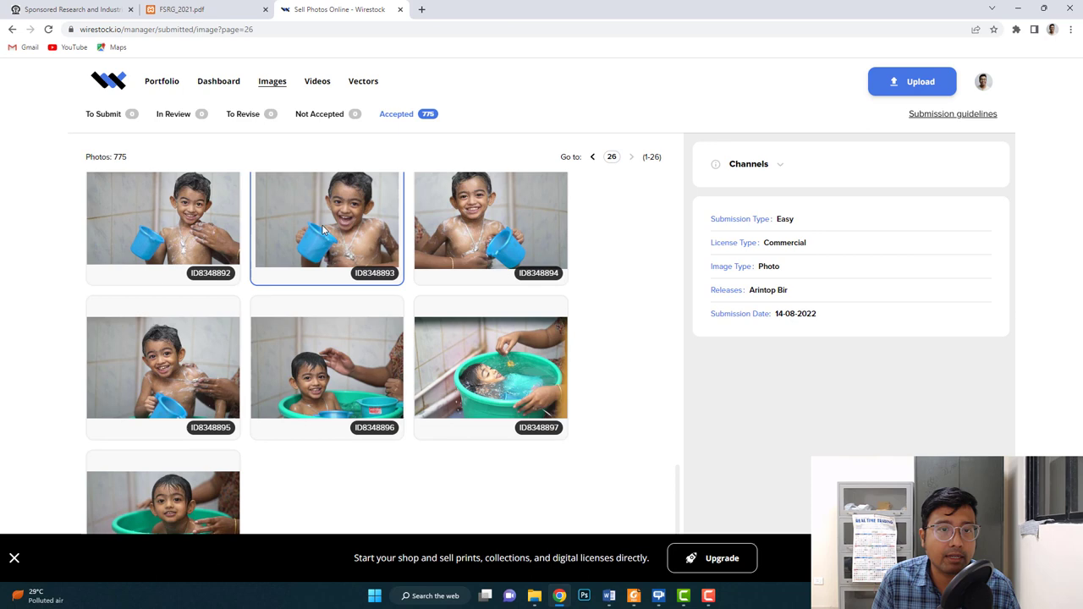
click(162, 365)
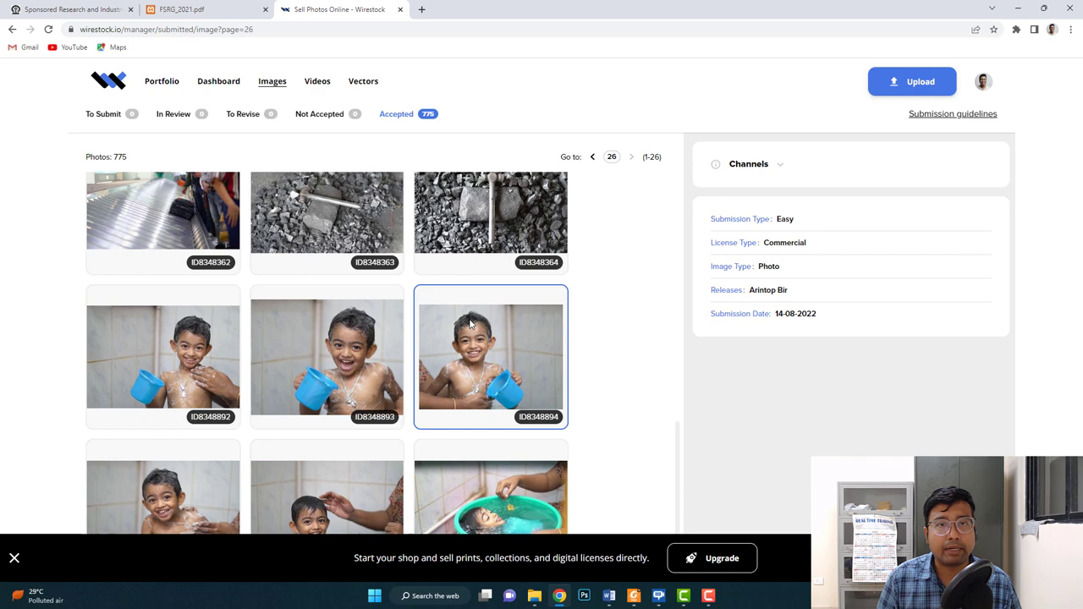
mouse_move(470, 319)
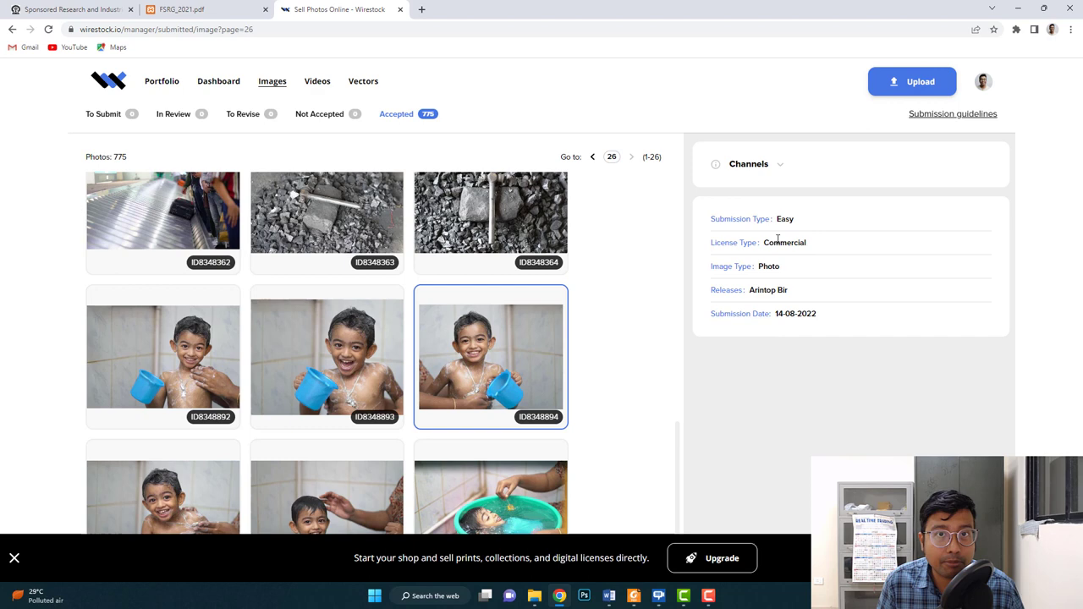
mouse_move(529, 375)
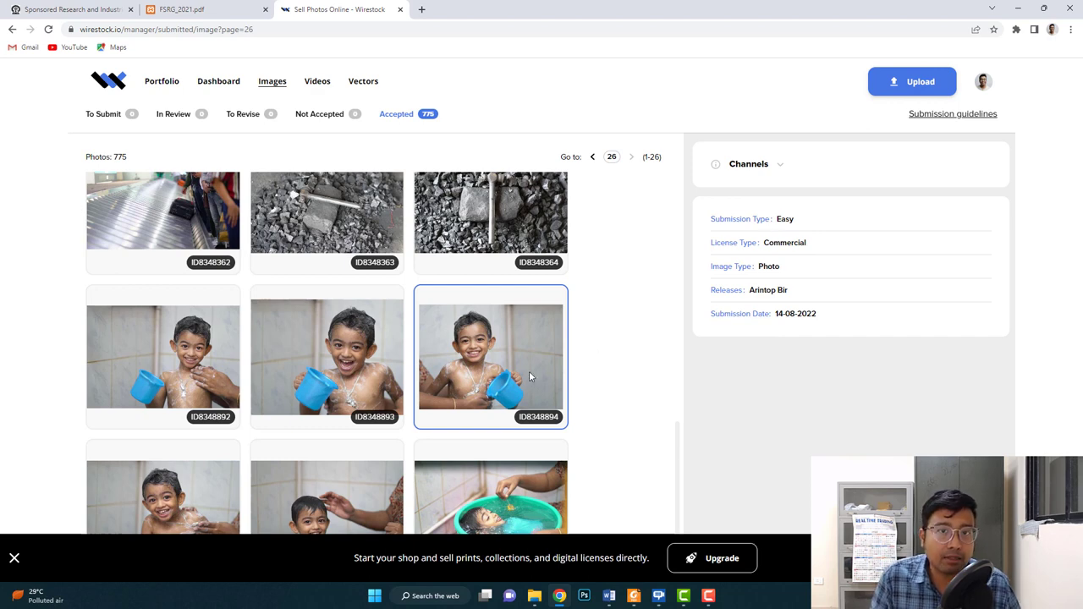